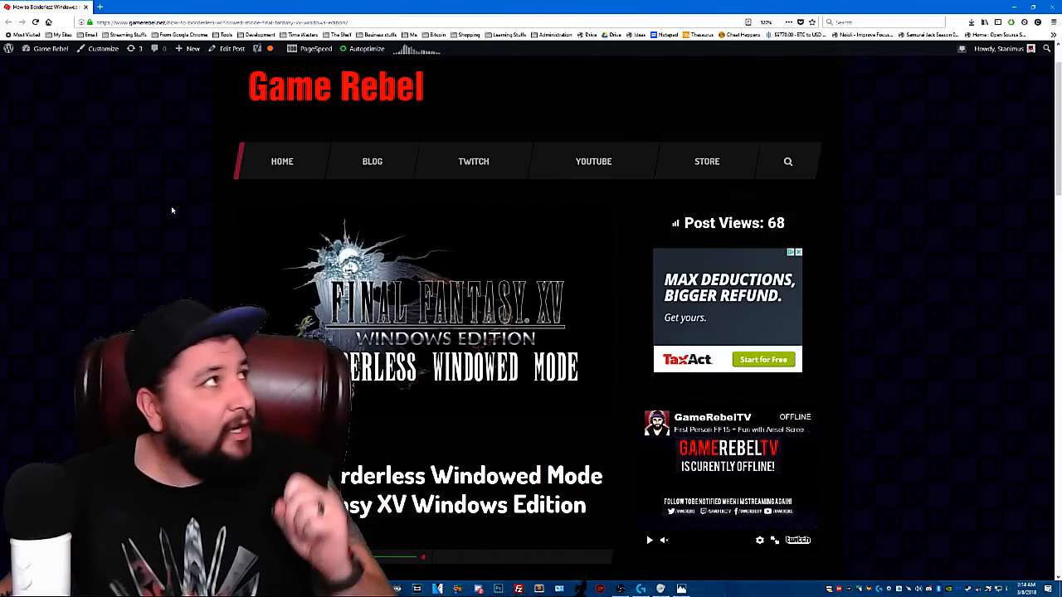
mouse_move(219, 266)
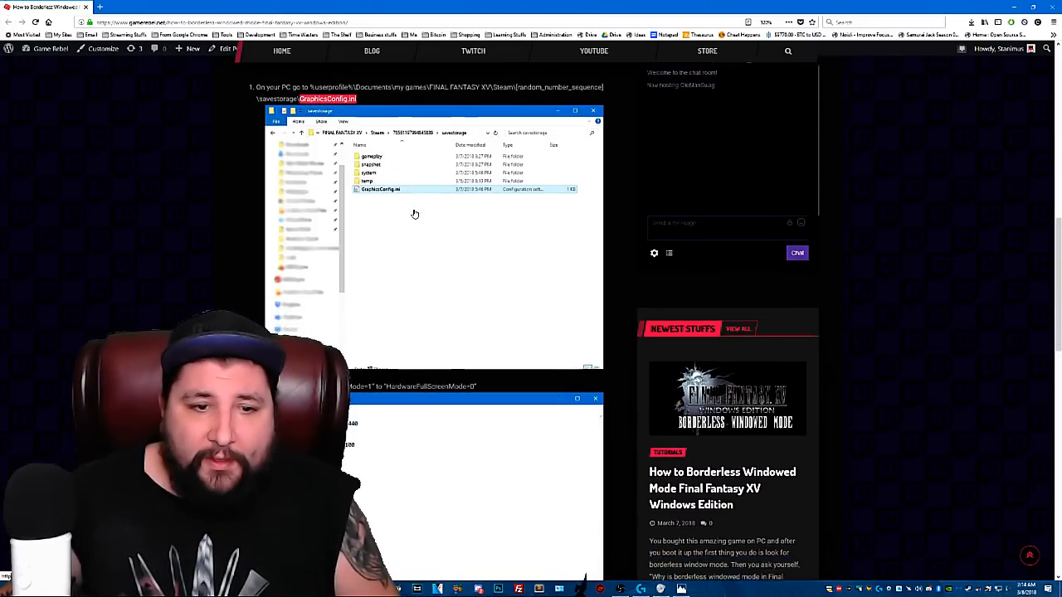
Scroll the Game Rebel article down to the numbered GraphicsConfig.ini instructions.
scroll("down", 3)
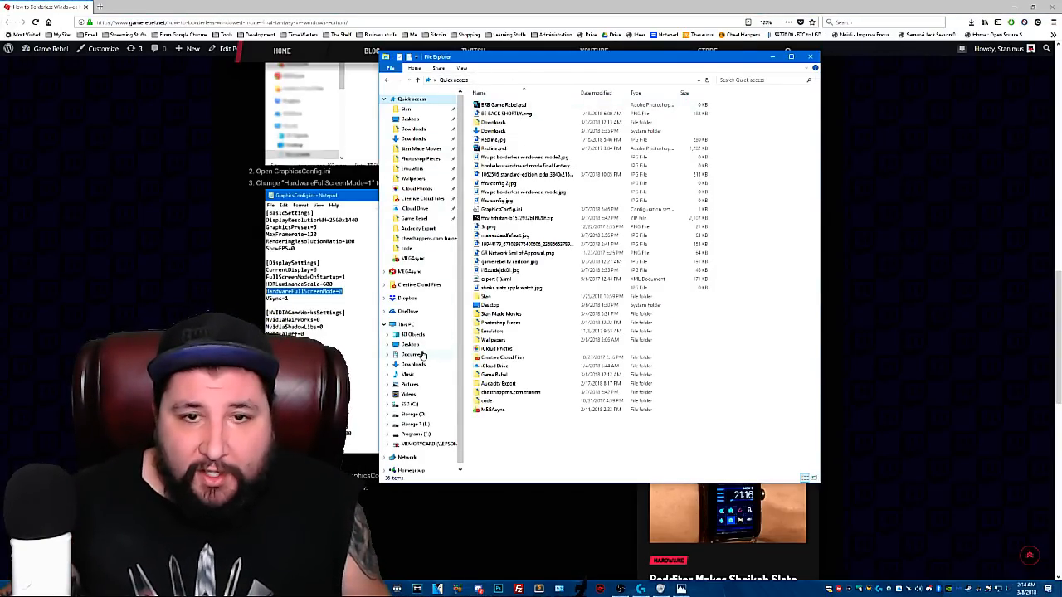
Navigate Documents > FINAL FANTASY XV > Steam > savestorage and select GraphicsConfig.ini.
left_click(413, 354)
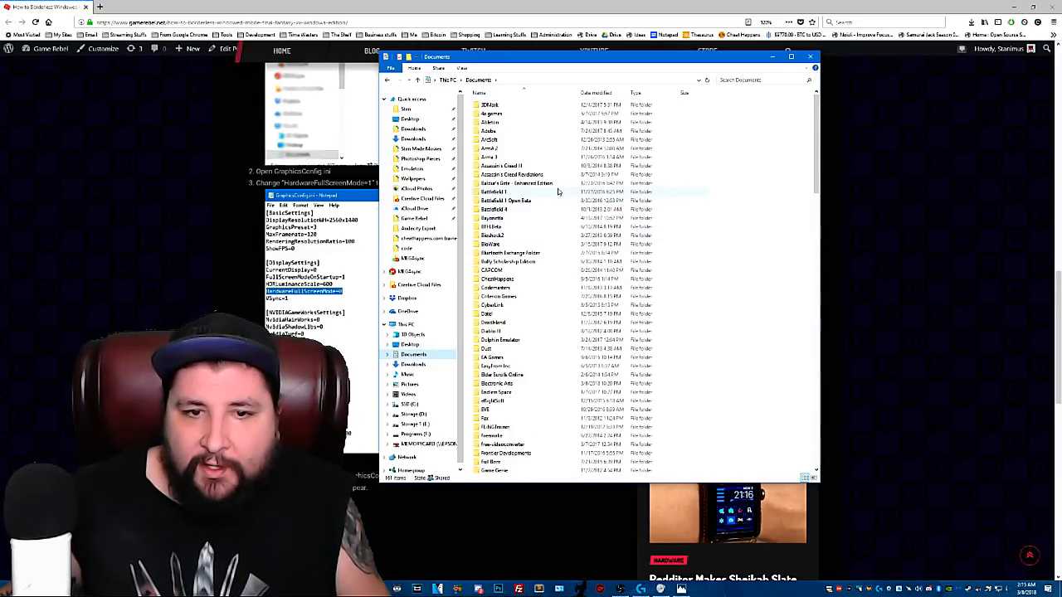
scroll("down", 3)
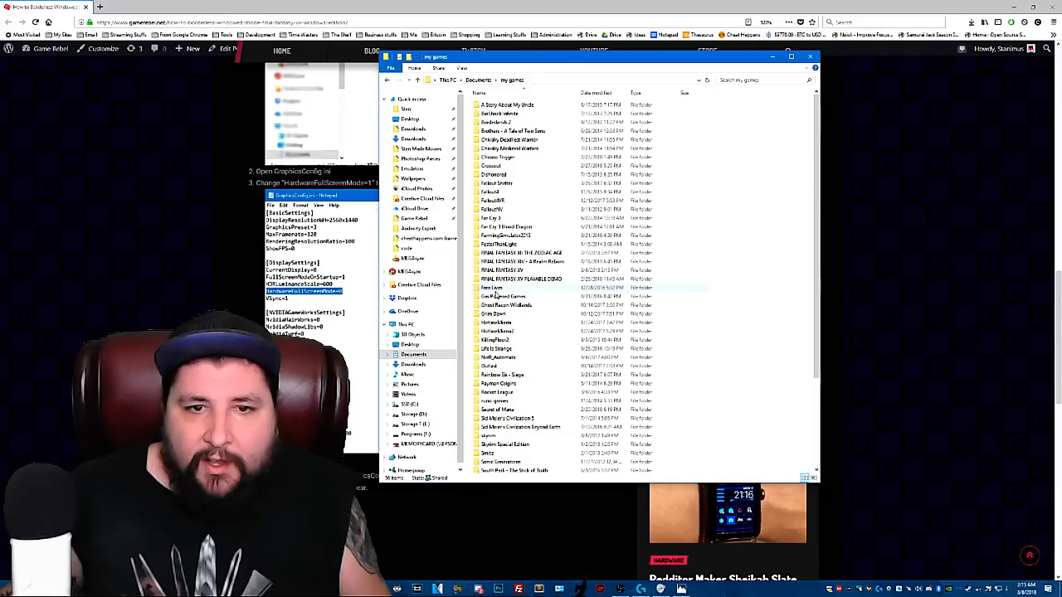
scroll("down", 3)
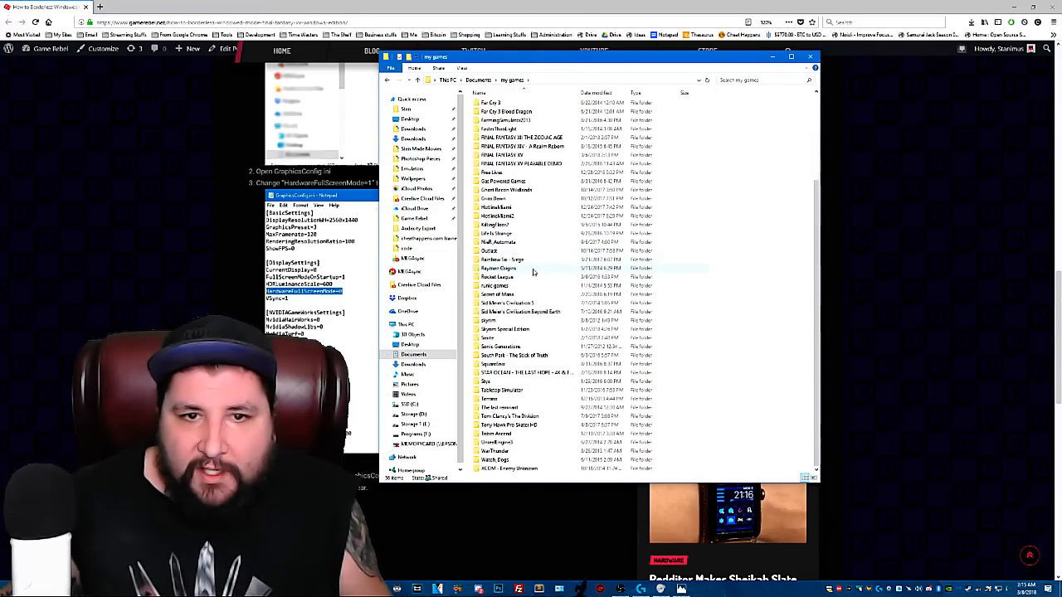
double_click(500, 146)
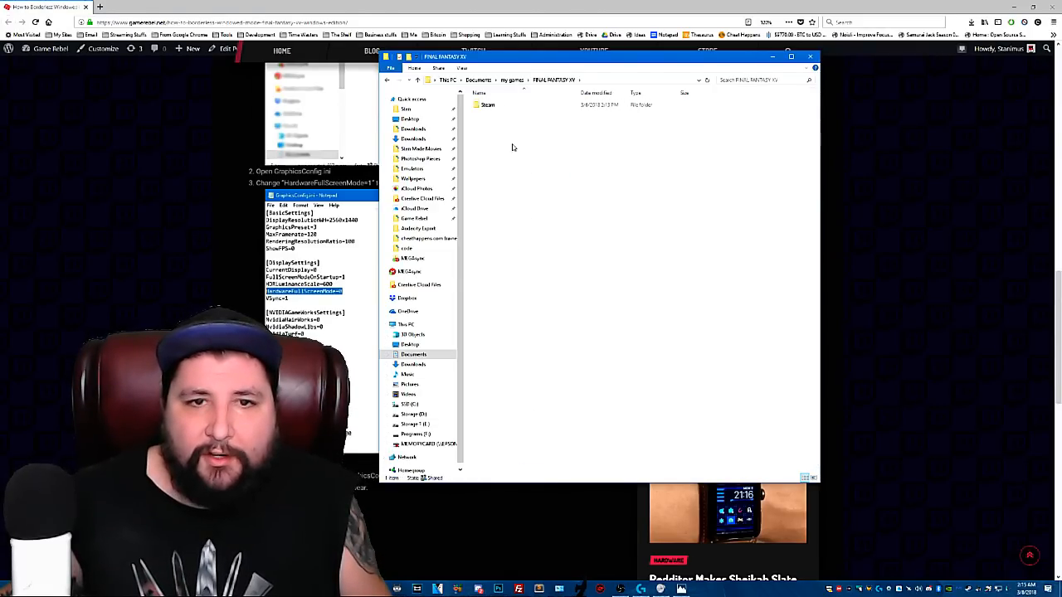
double_click(487, 105)
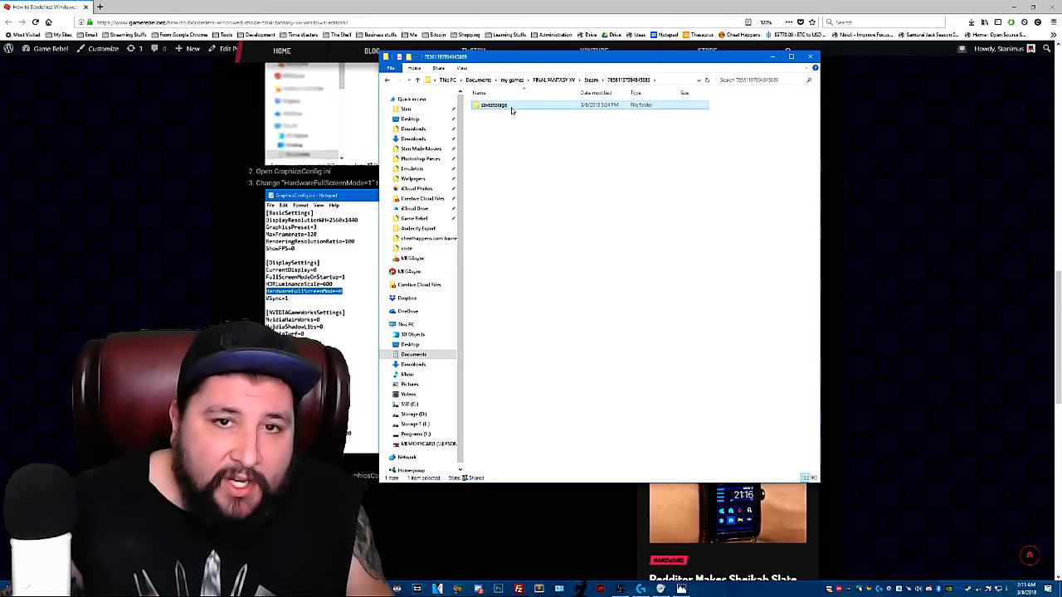
double_click(492, 105)
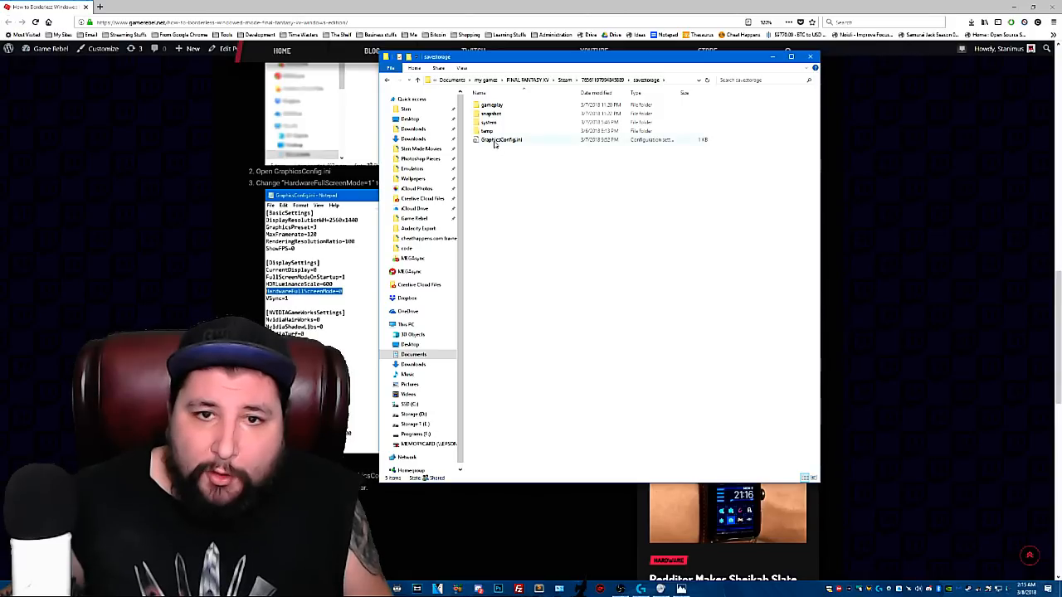
left_click(500, 140)
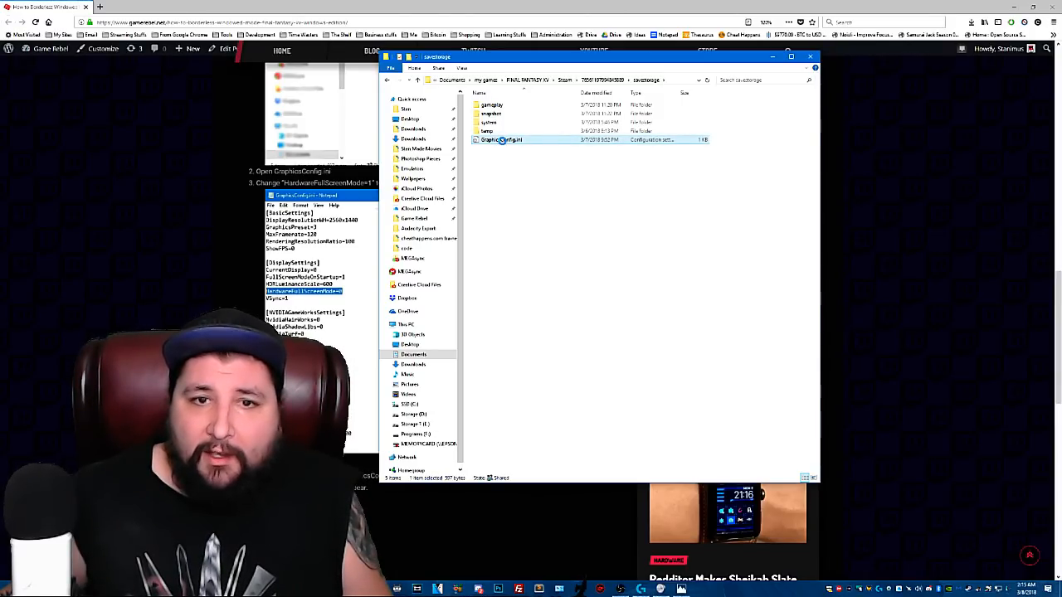
Open GraphicsConfig.ini in Notepad, set HardwareFullScreenMode=0, and save it.
right_click(500, 139)
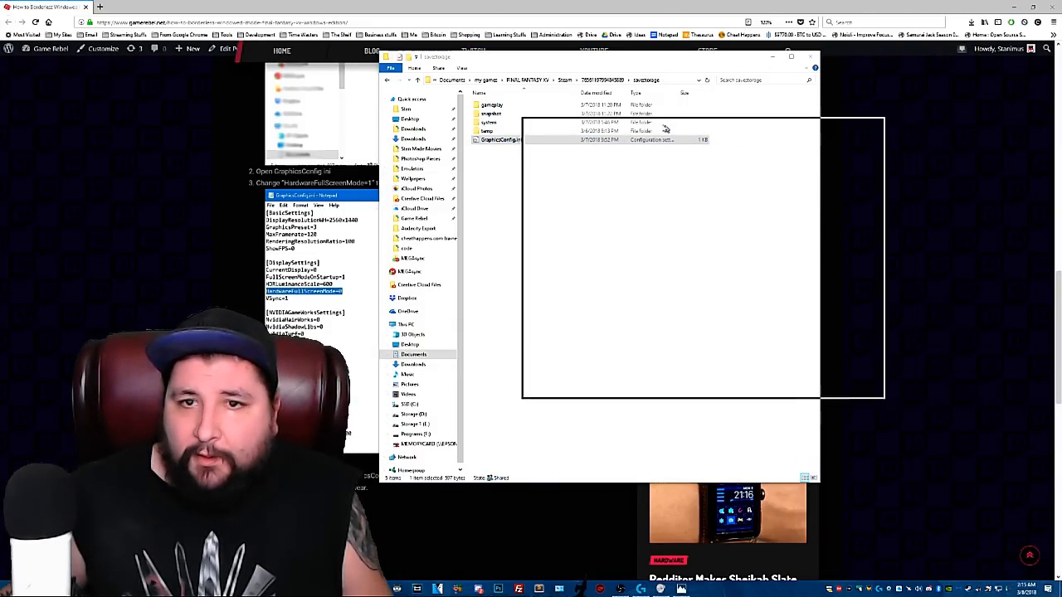
double_click(500, 139)
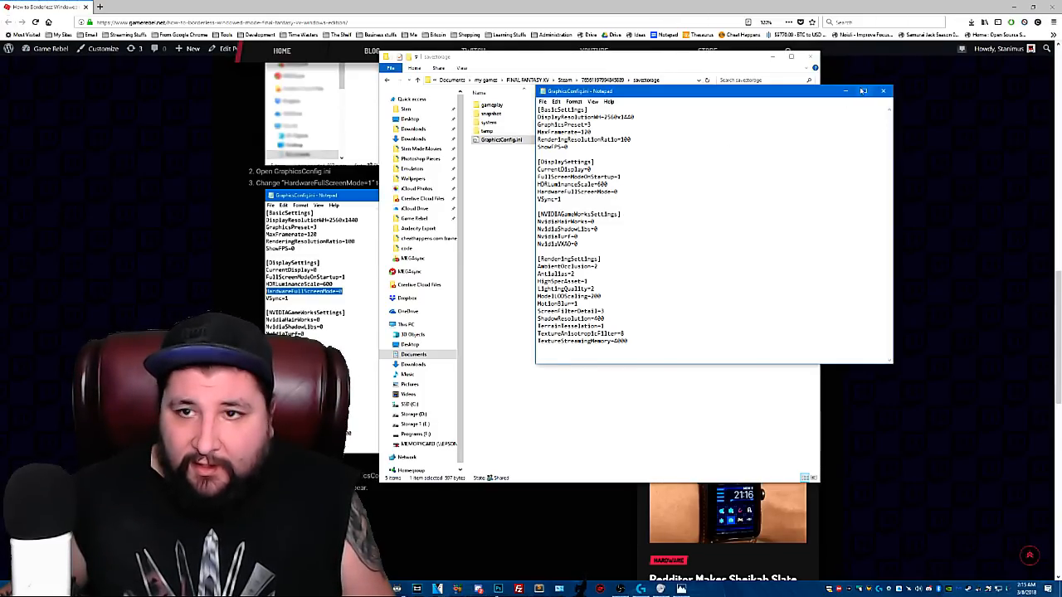
left_click(542, 101)
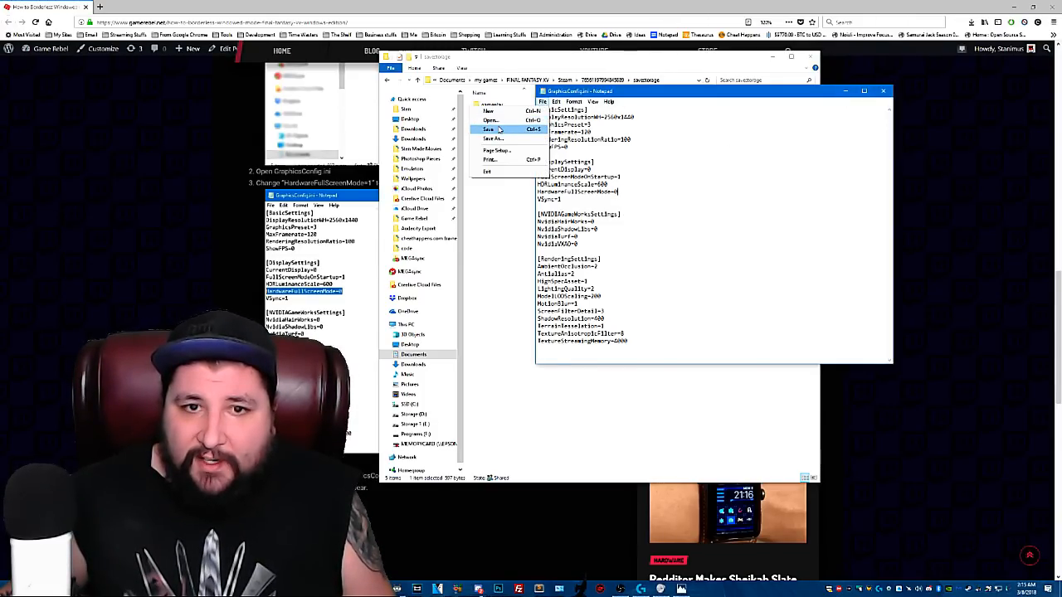
left_click(490, 130)
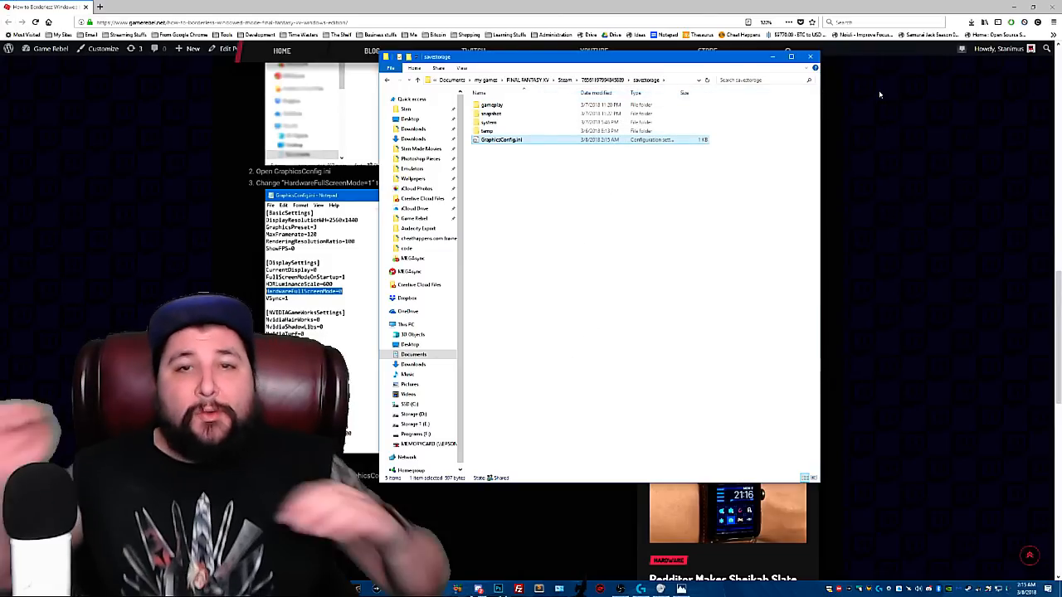